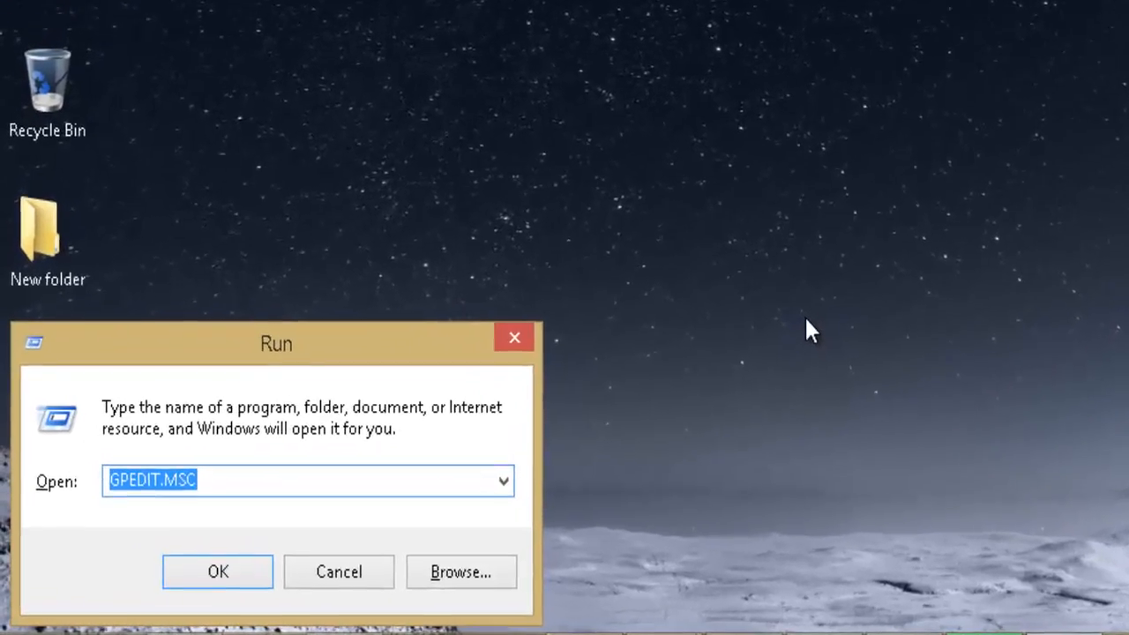
Launch the Local Group Policy Editor from the Run dialog with gpedit.msc.
text(GPED)
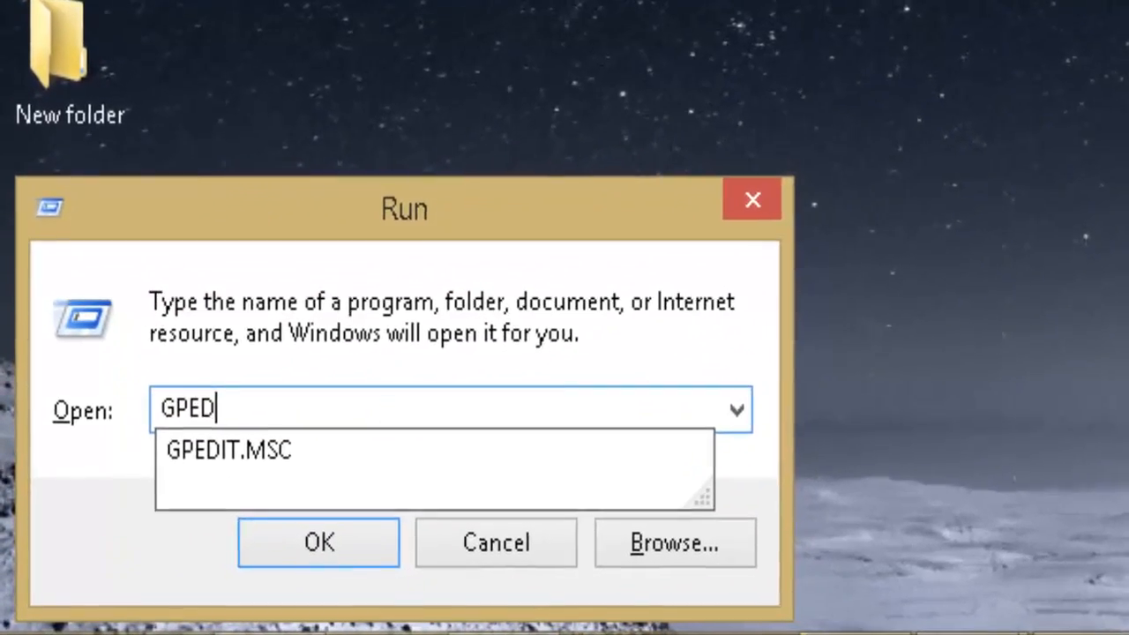
click(317, 541)
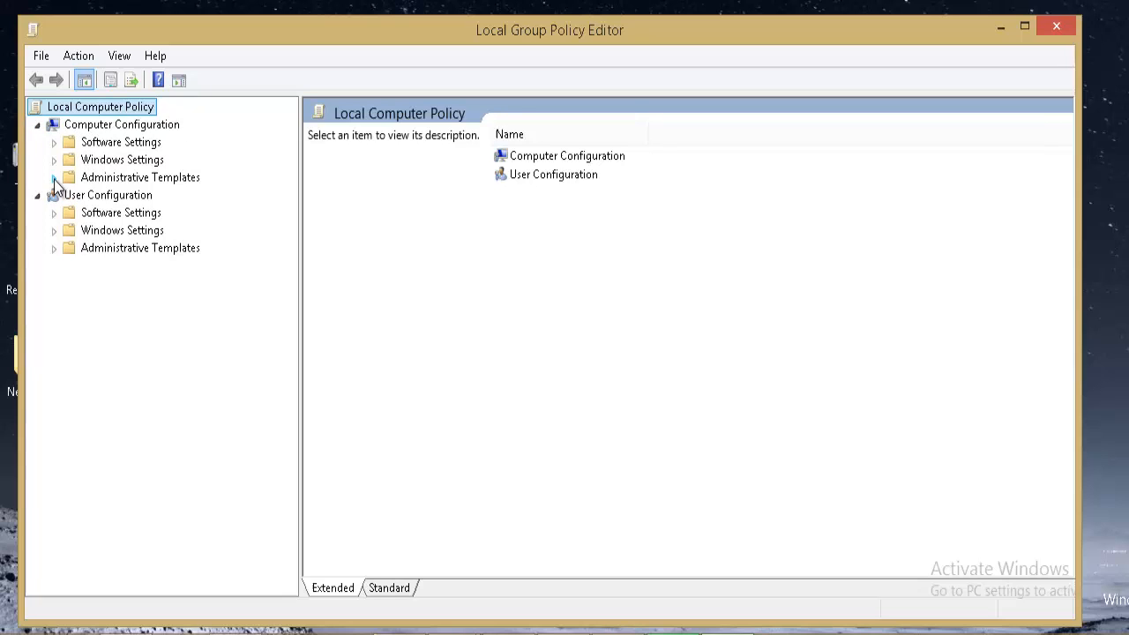
Expand Computer Configuration > Administrative Templates > System in the policy tree.
click(139, 176)
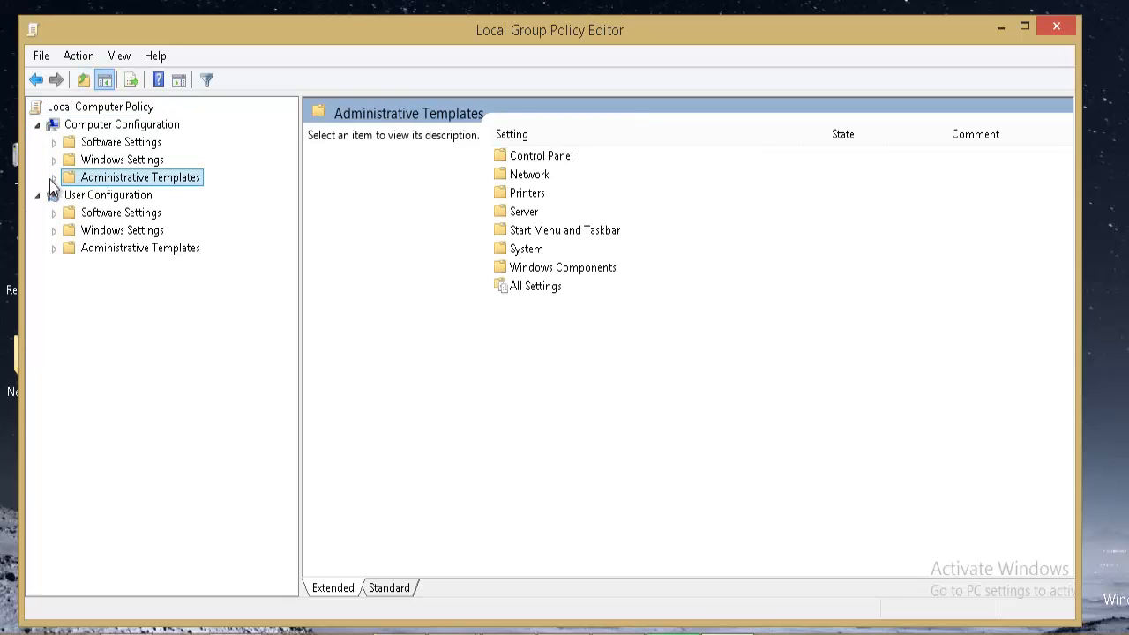
click(53, 177)
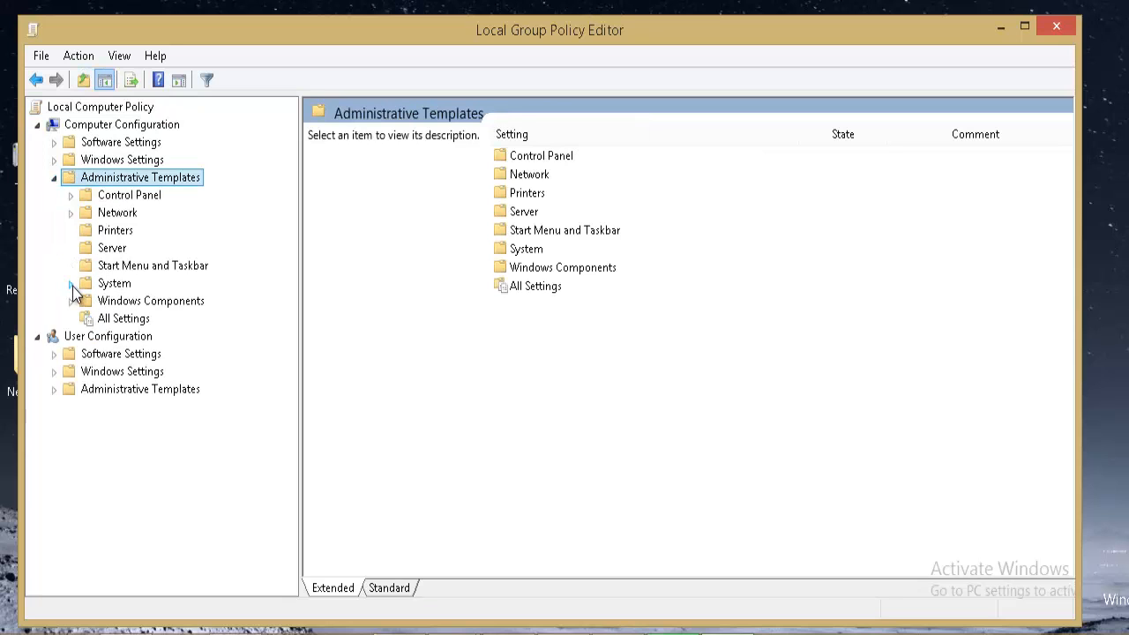
click(113, 282)
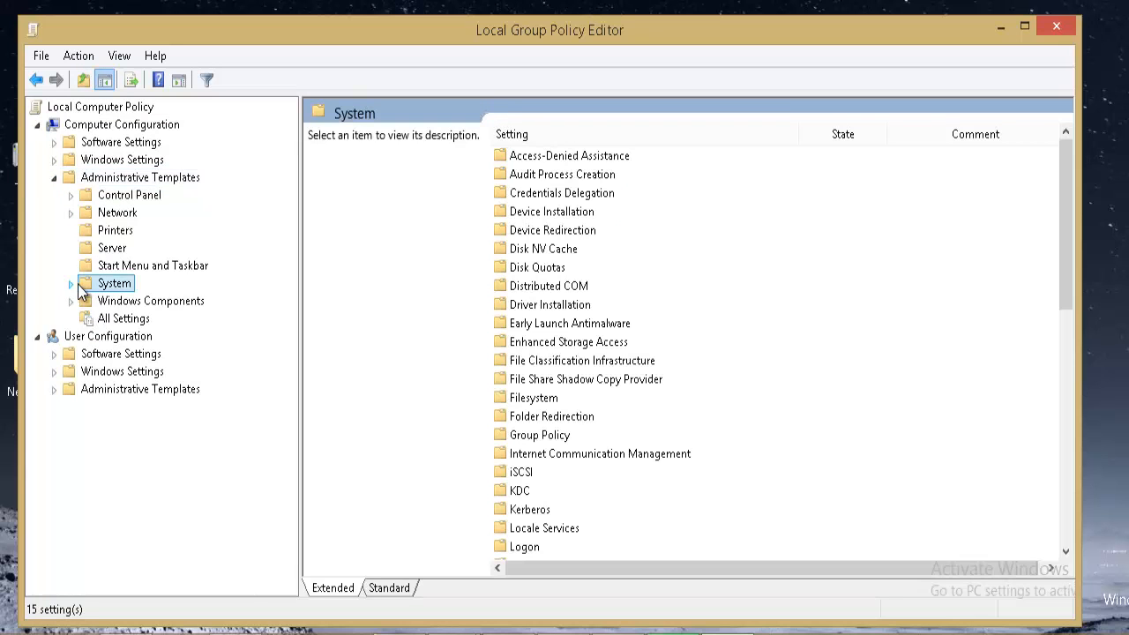
scroll(down, 3)
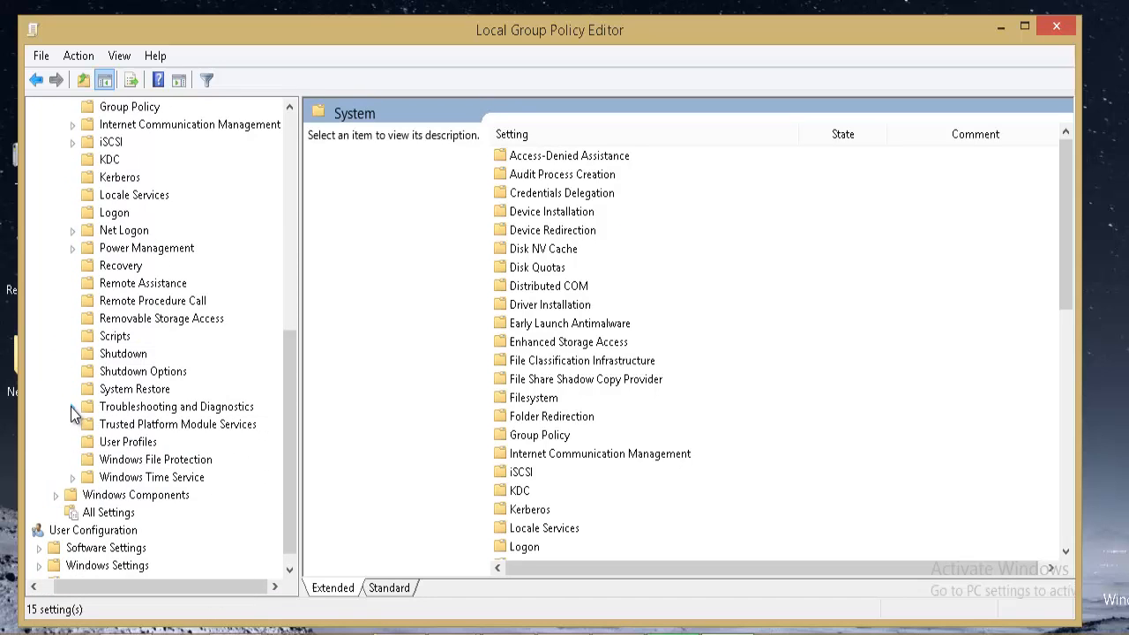
Expand Troubleshooting and Diagnostics and show the Disk Diagnostic policy settings.
click(177, 406)
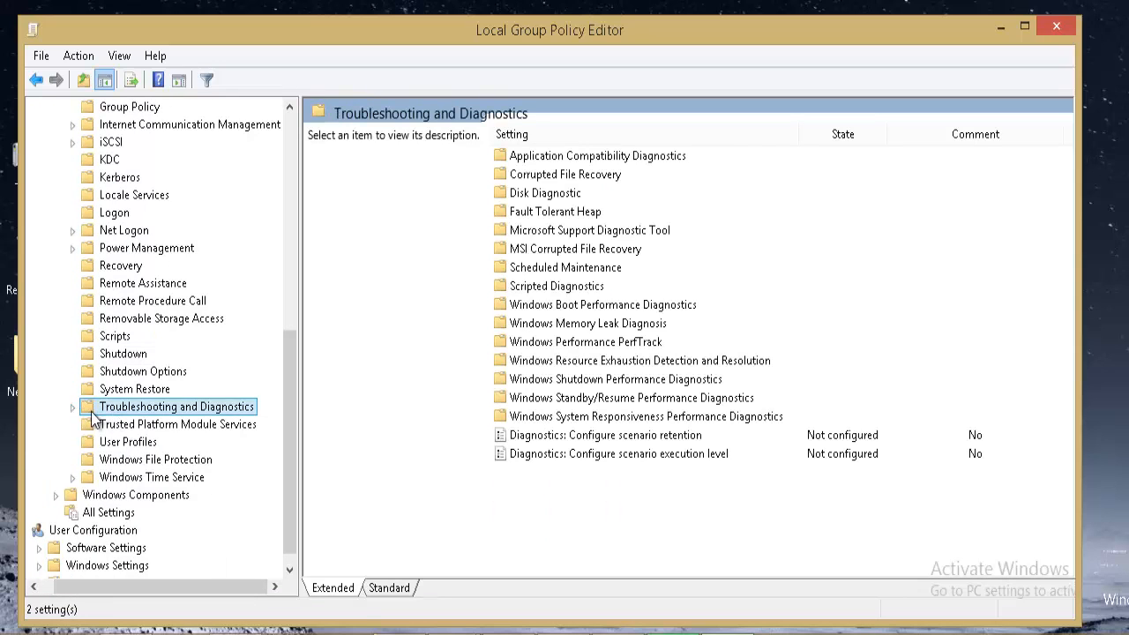
click(74, 405)
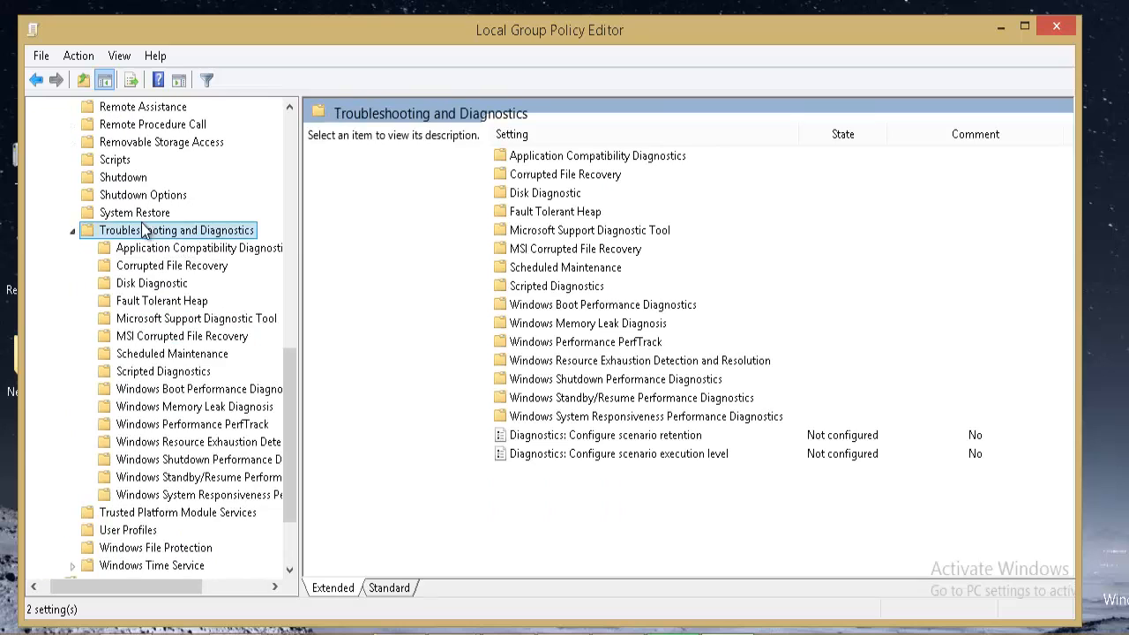
click(152, 282)
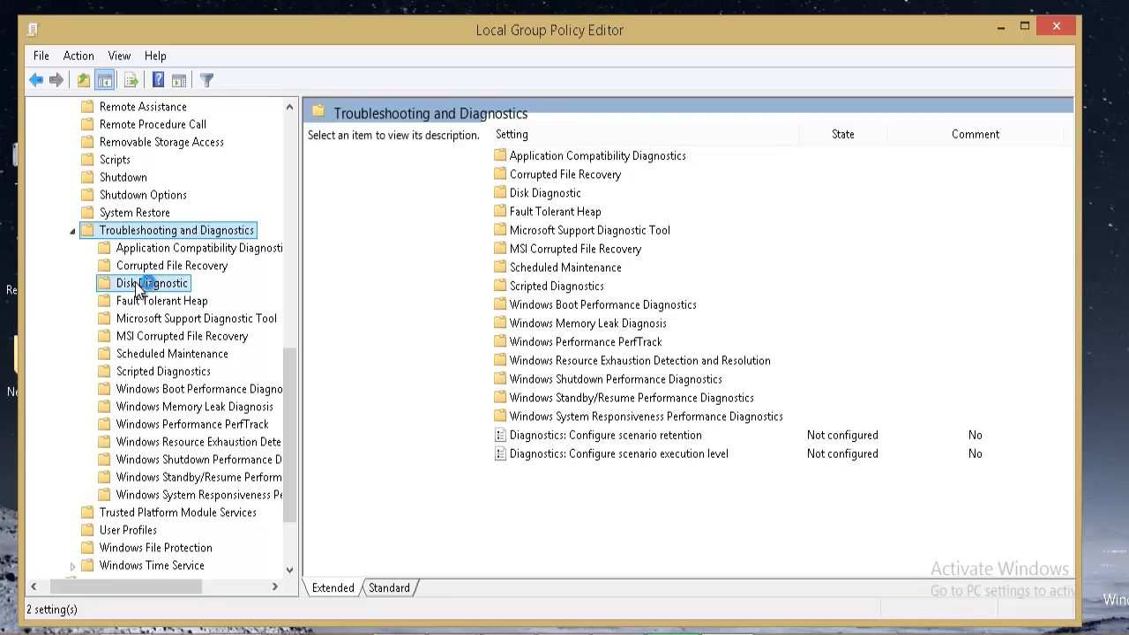
click(151, 282)
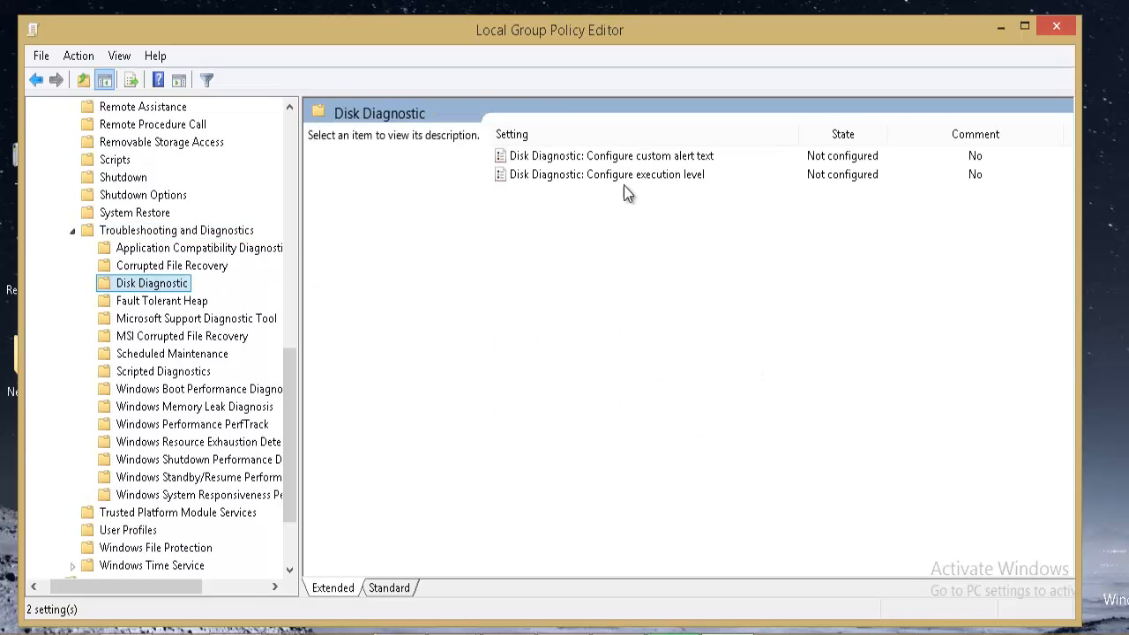
Set 'Disk Diagnostic: Configure execution level' to Disabled and confirm.
click(607, 175)
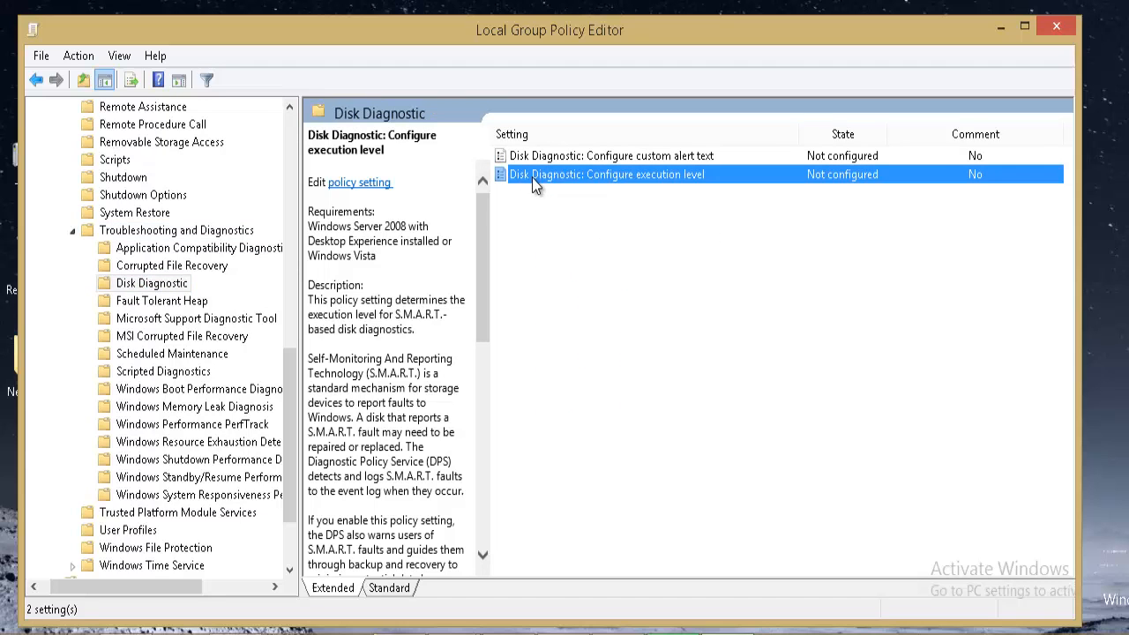
mouse_move(573, 183)
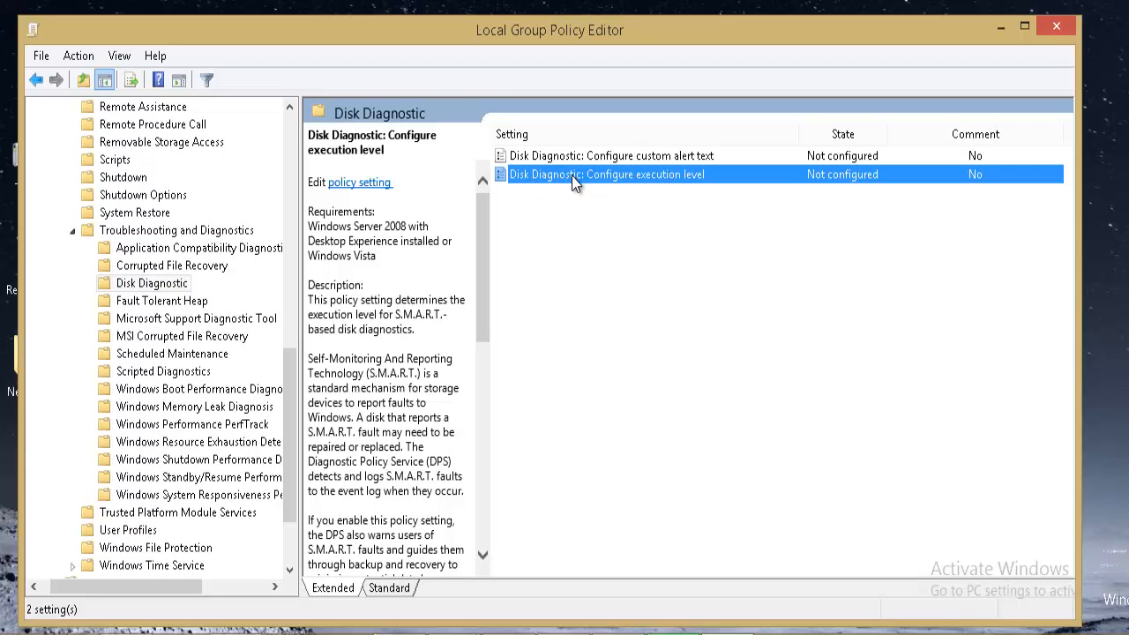
mouse_move(659, 197)
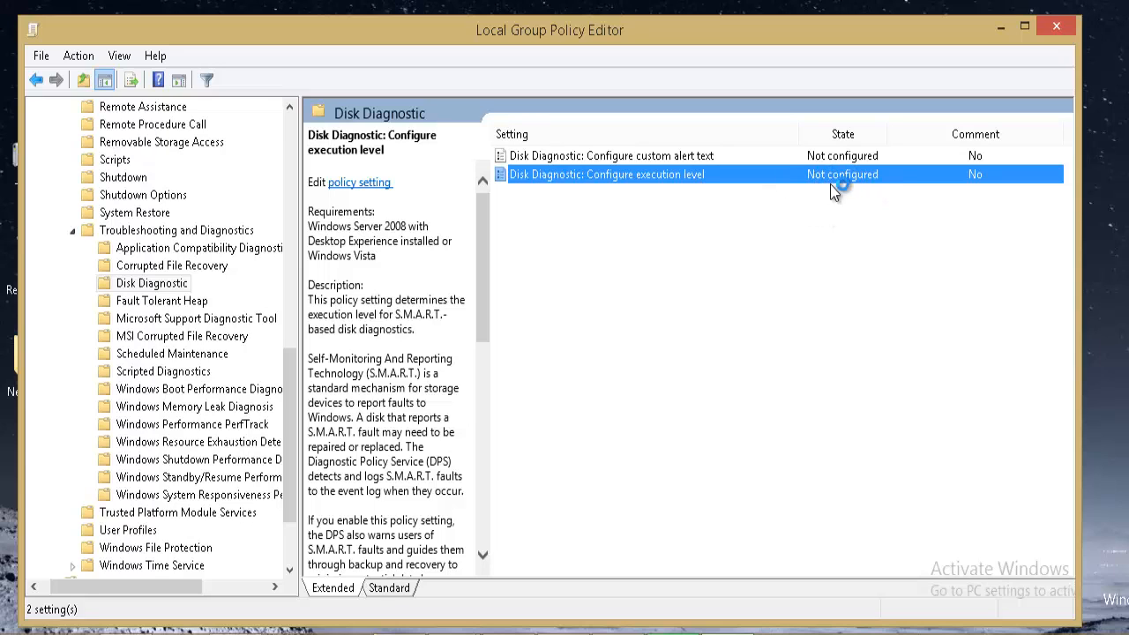
double_click(607, 174)
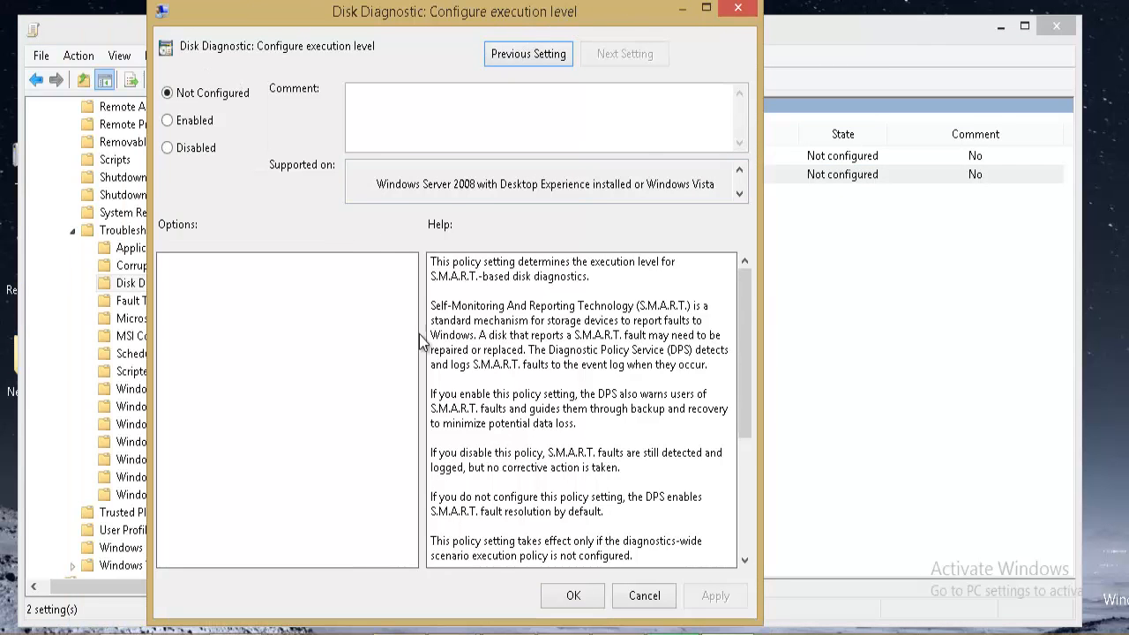
click(168, 148)
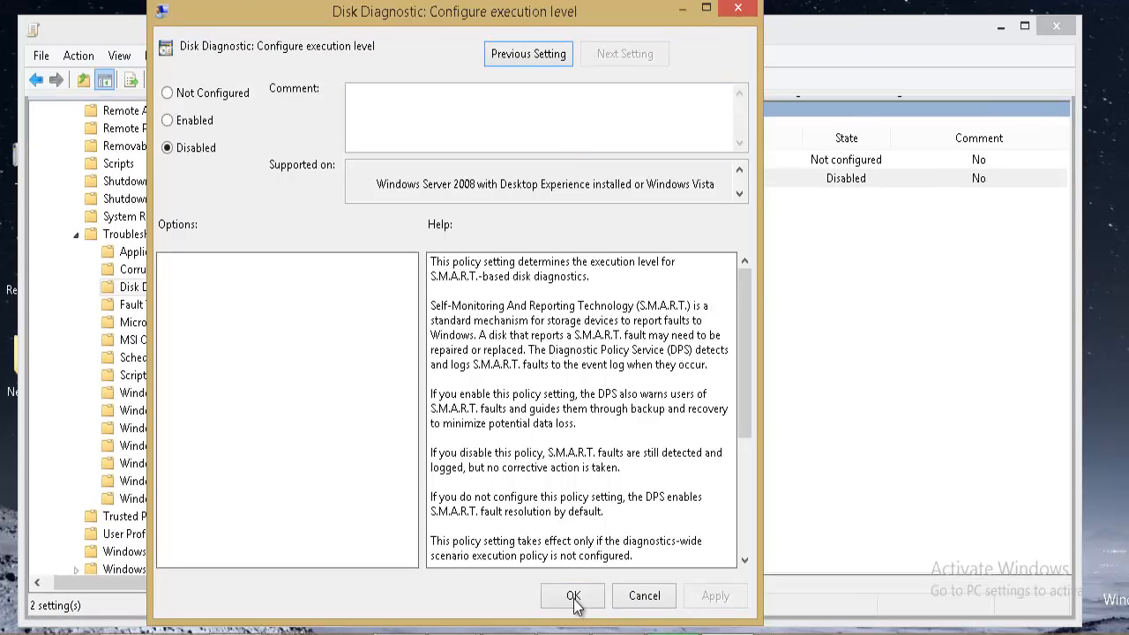
click(571, 596)
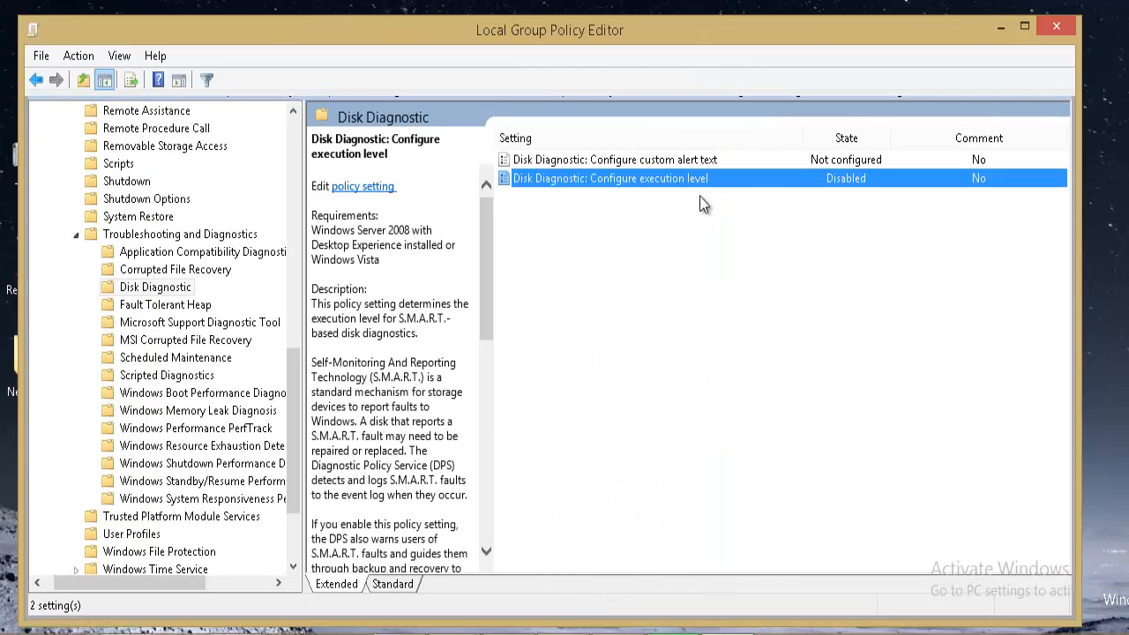
mouse_move(844, 185)
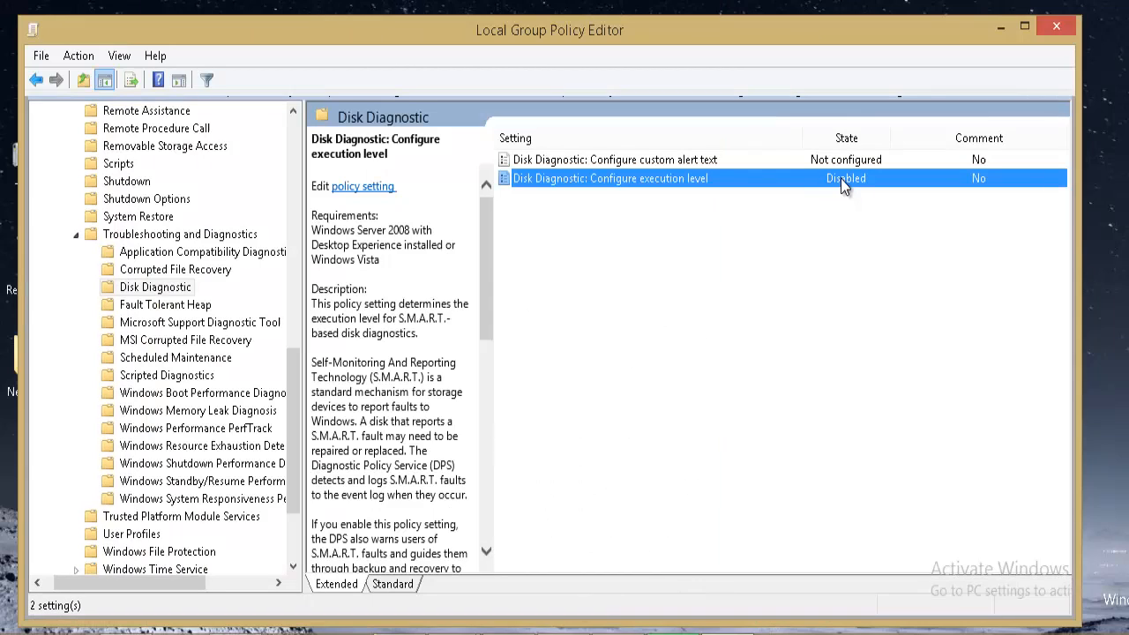